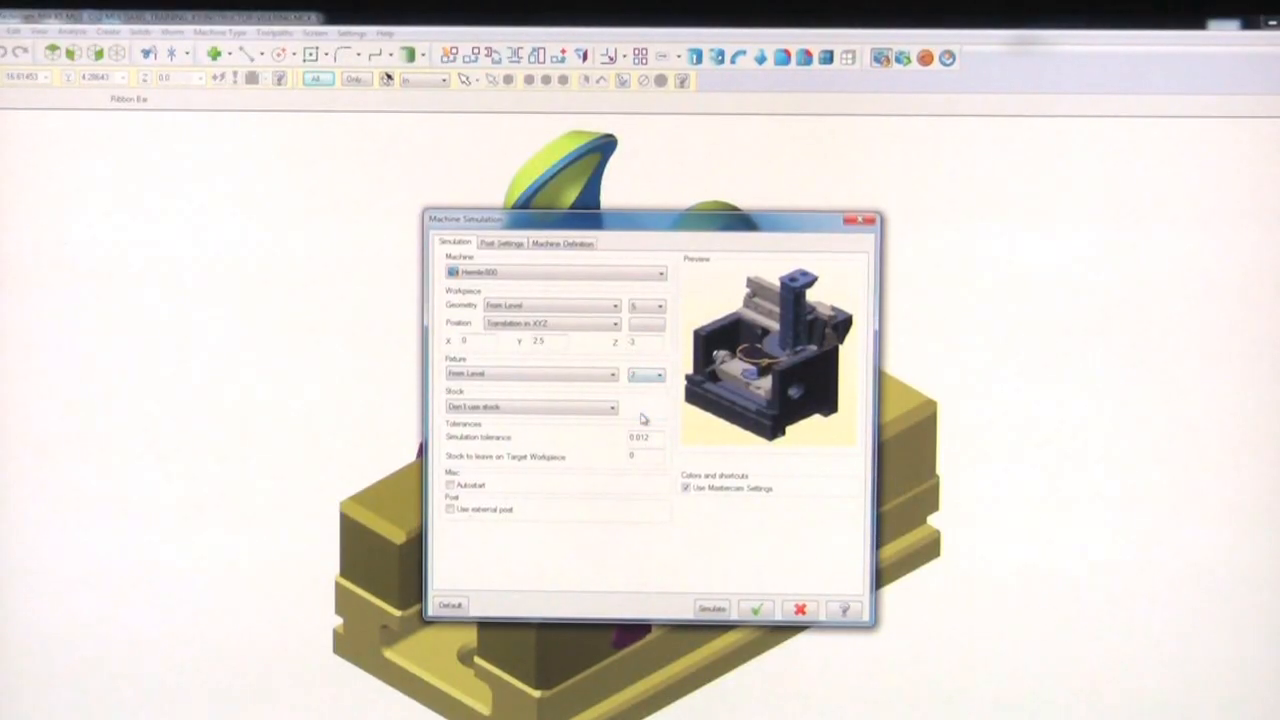
# Run Simulate so the part and fixture load on the 5-axis machine with the tool
pyautogui.click(712, 608)
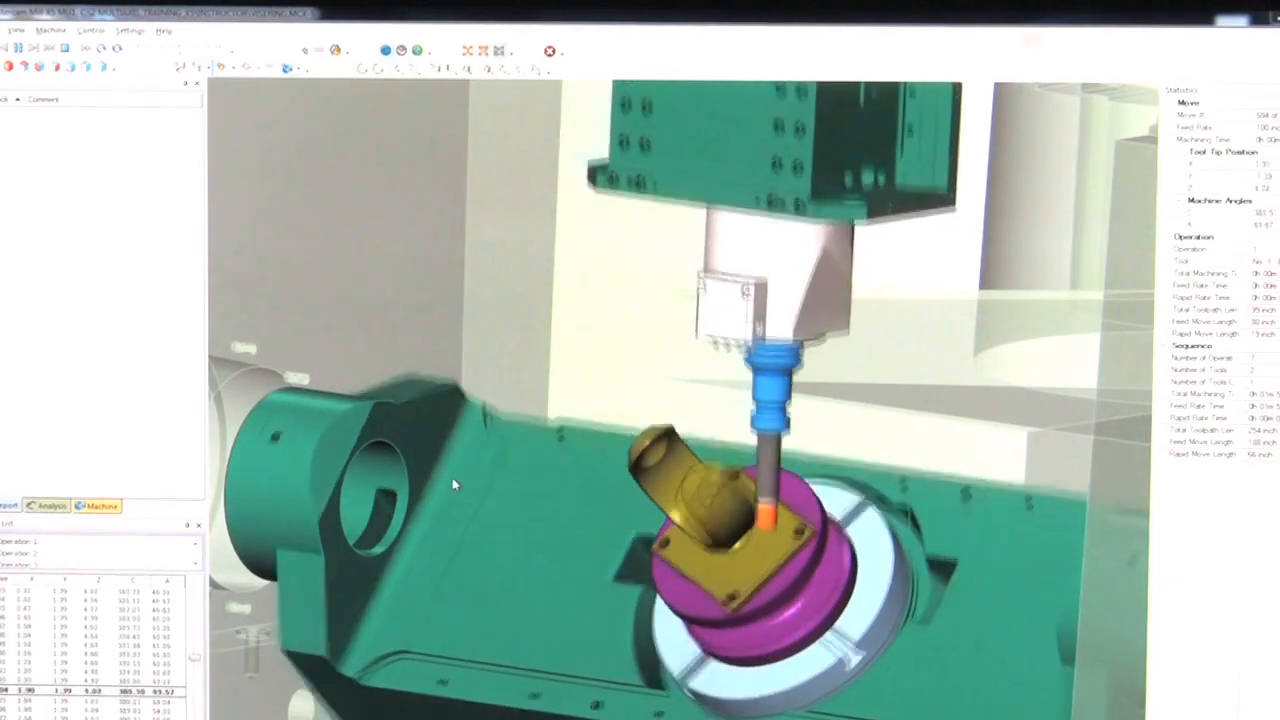